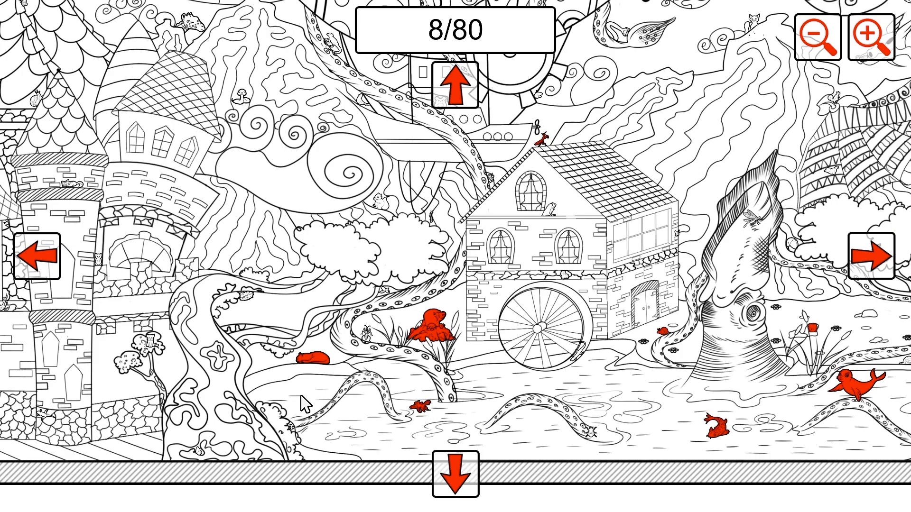
Mark the hidden animals on the castle walls, towers and lower castle, reaching 31 of 80
left_click(244, 296)
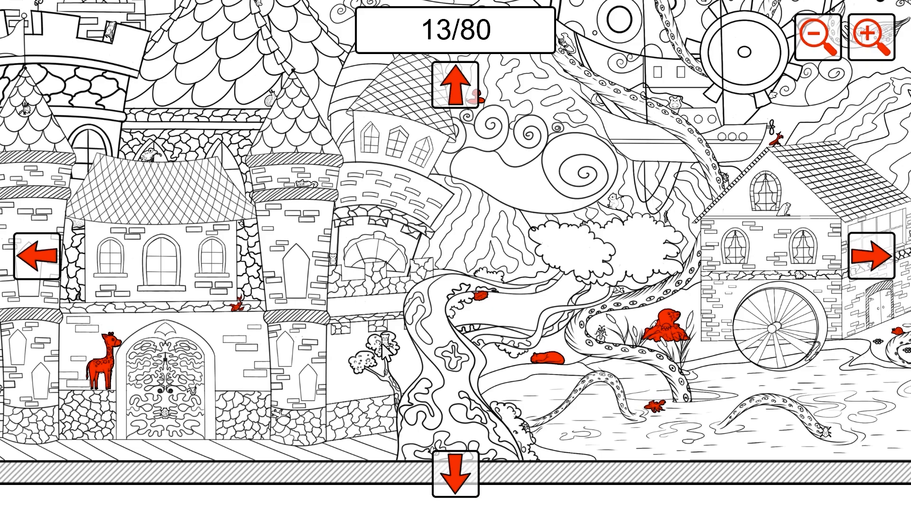
left_click(383, 347)
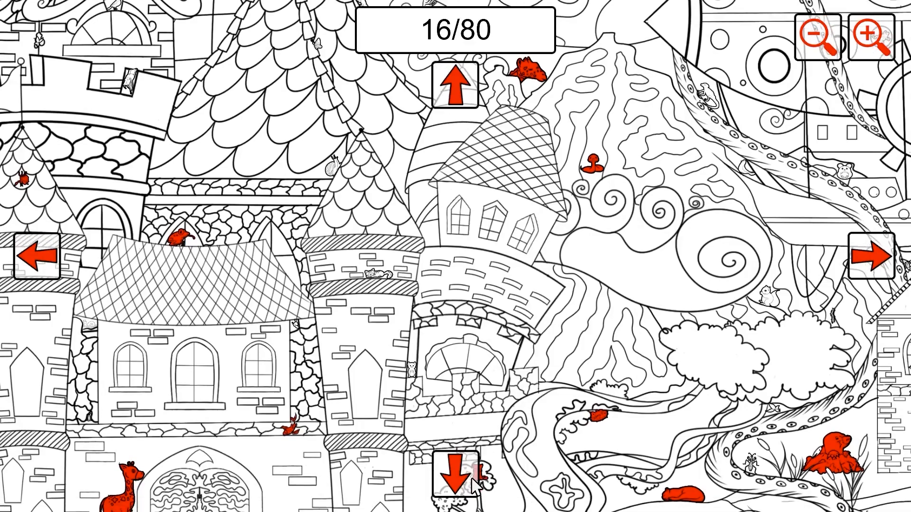
left_click(459, 478)
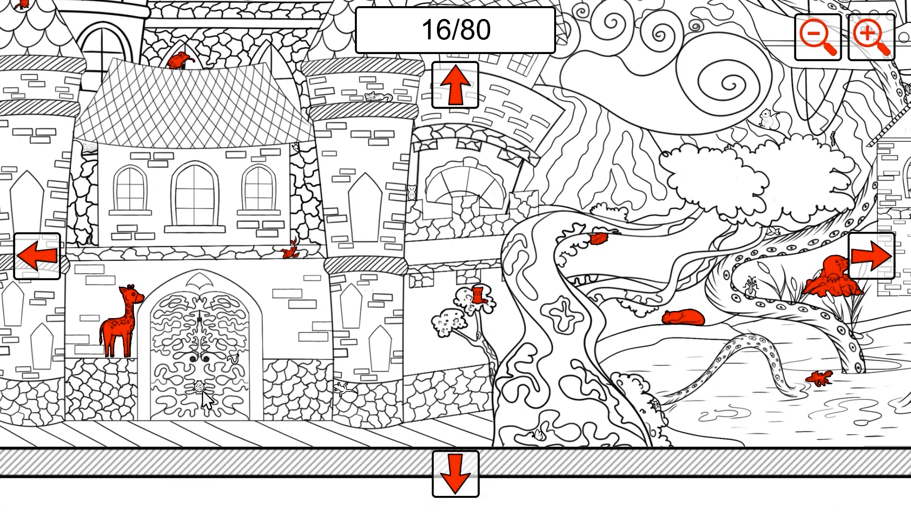
left_click(200, 386)
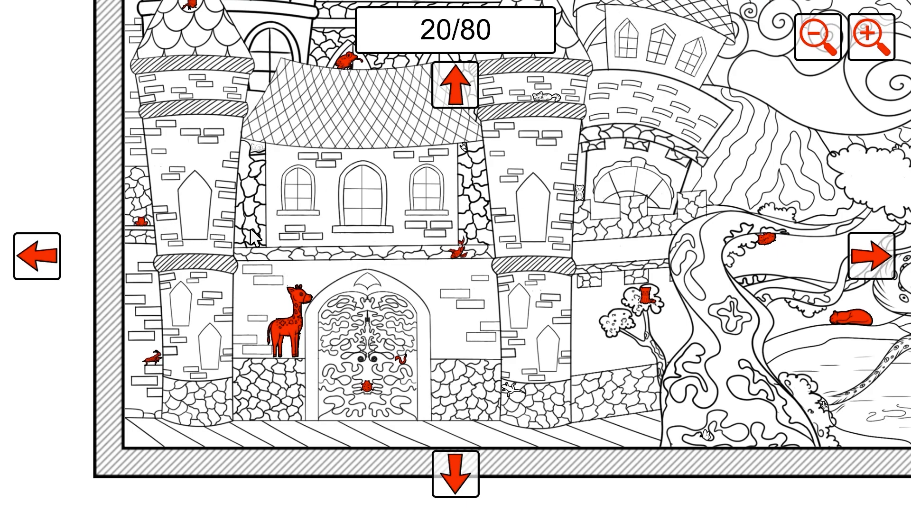
left_click(255, 153)
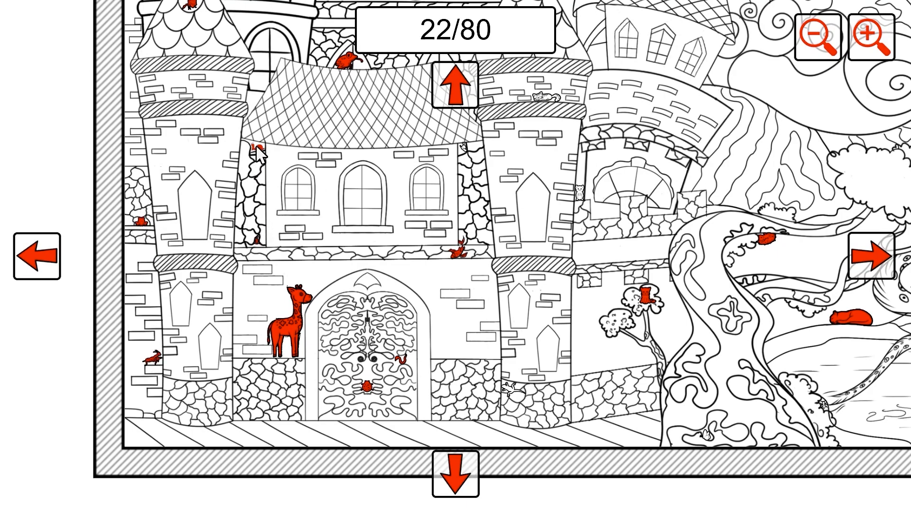
left_click(459, 86)
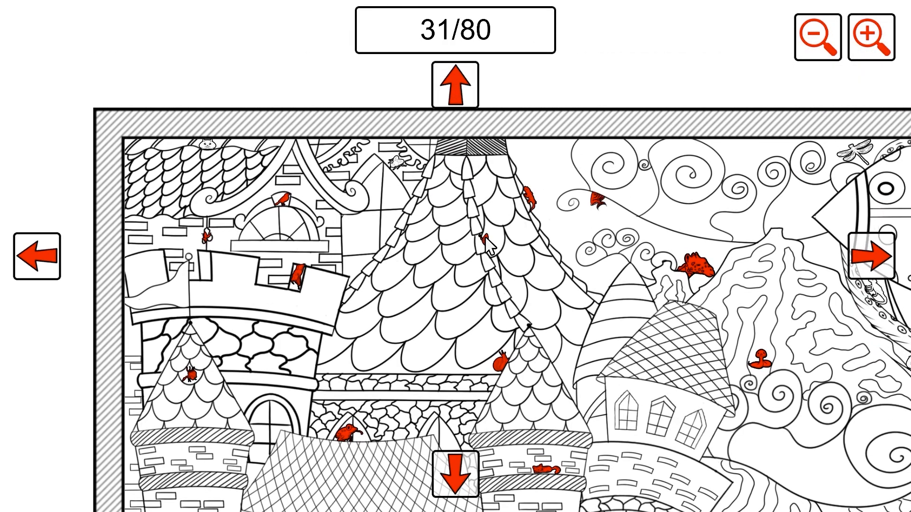
Mark the animals near the airship, the bird in the swirls and those around the dragon, reaching 51 of 80
left_click(487, 243)
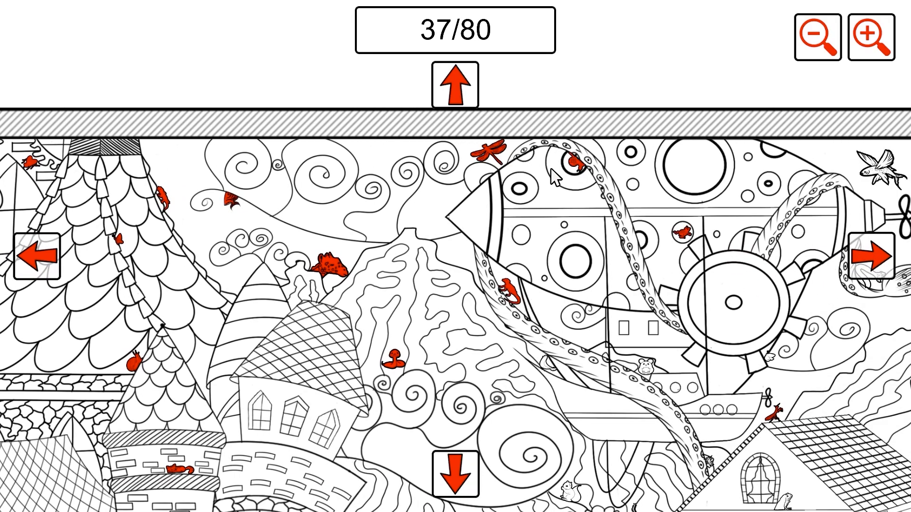
left_click(866, 254)
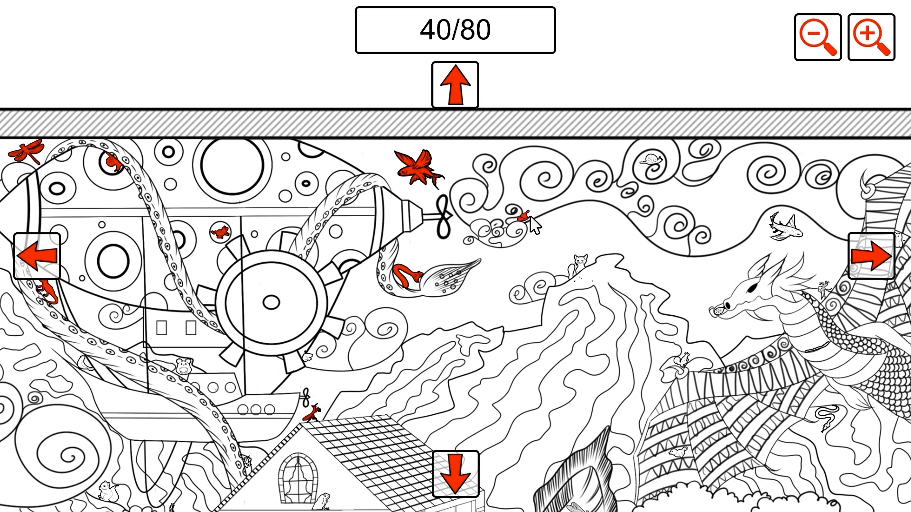
left_click(877, 256)
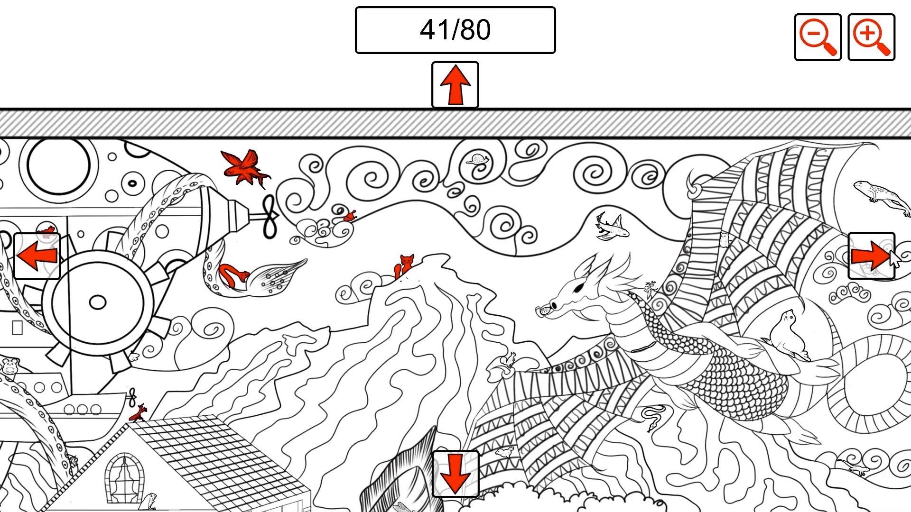
left_click(881, 255)
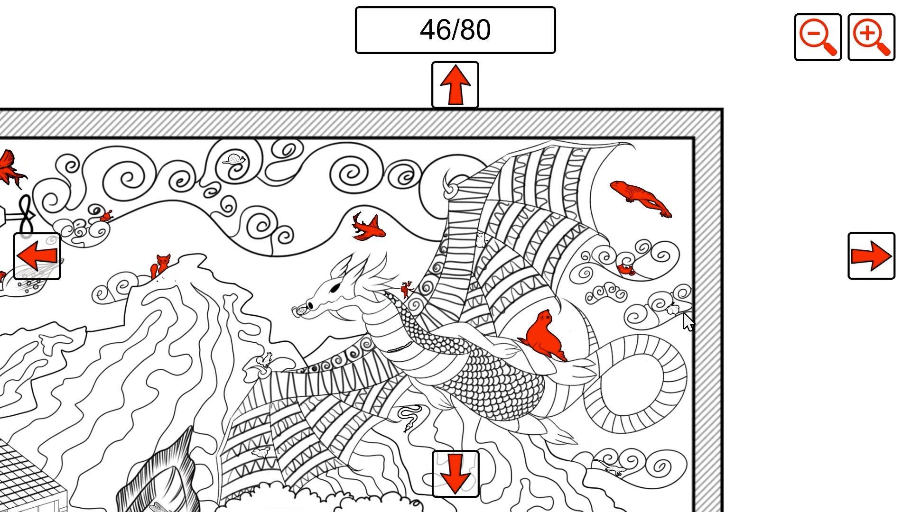
left_click(674, 307)
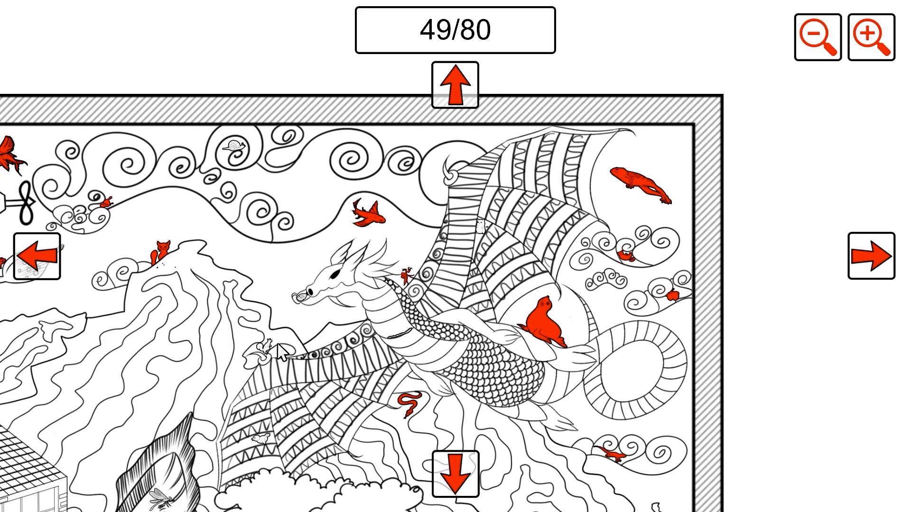
left_click(302, 296)
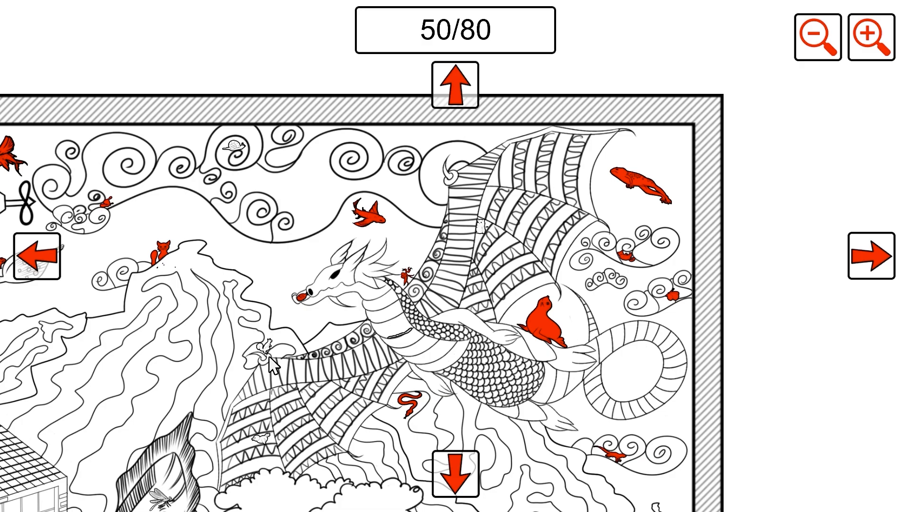
left_click(457, 86)
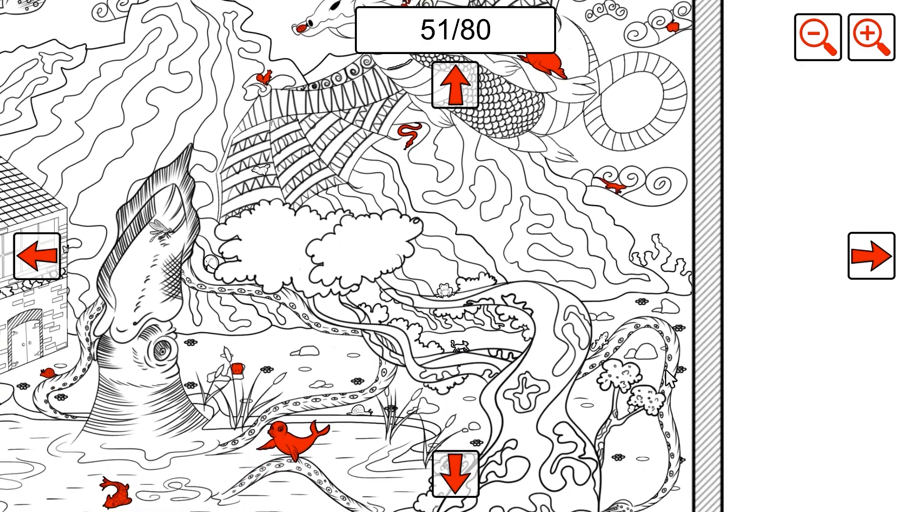
Mark the animals near the squid, tree and airship, then head down toward the mill, reaching 66 of 80
left_click(633, 413)
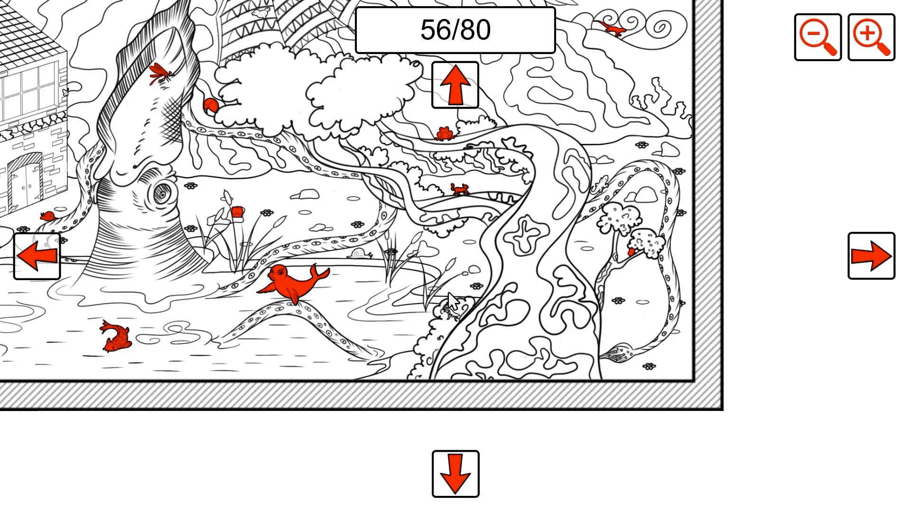
left_click(449, 312)
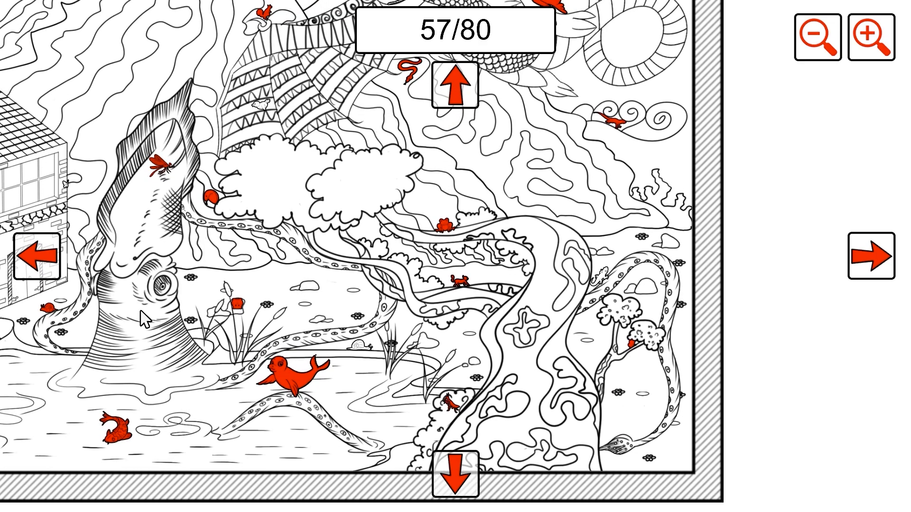
mouse_move(177, 250)
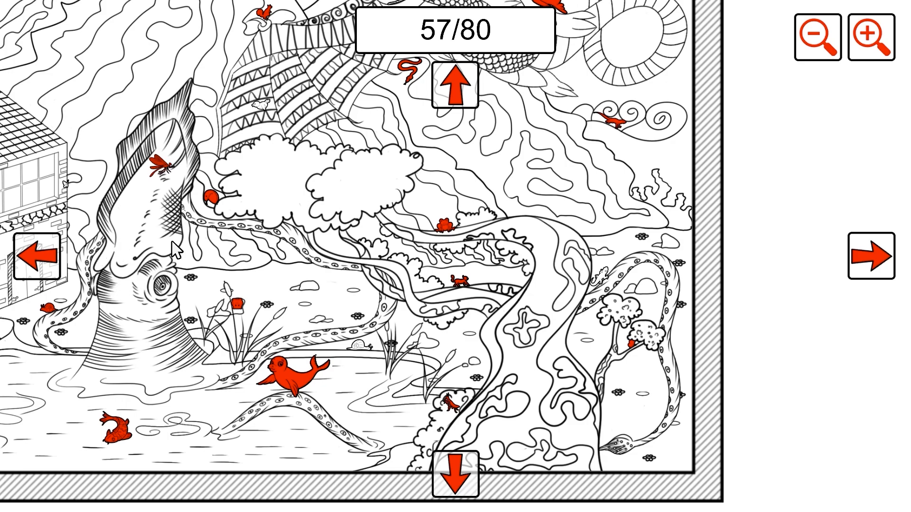
left_click(260, 106)
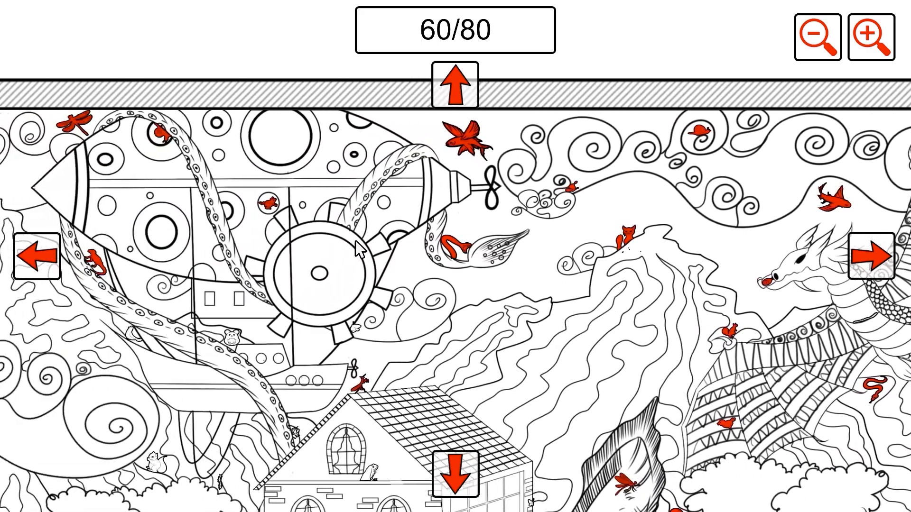
left_click(354, 331)
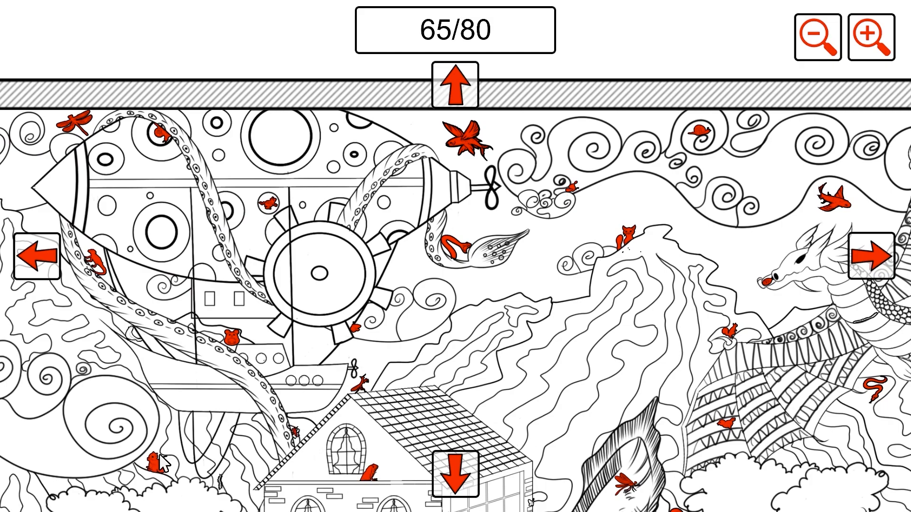
left_click(160, 463)
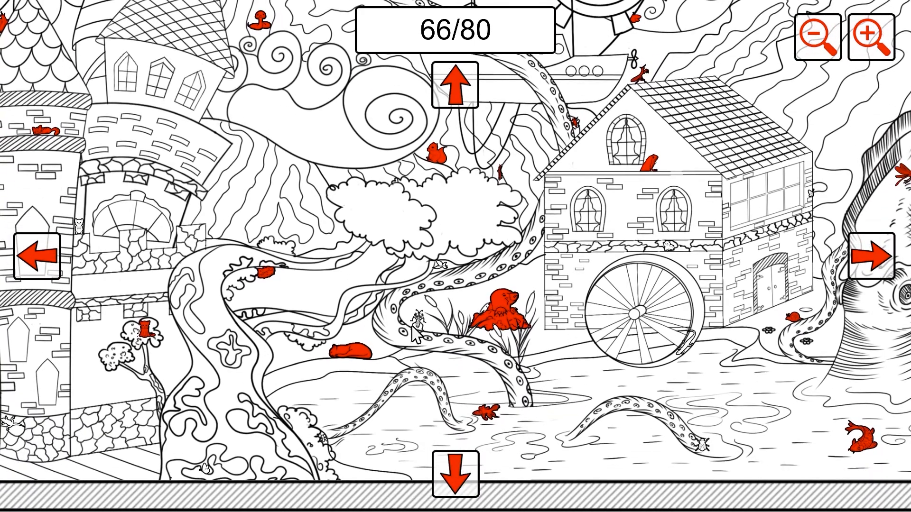
Mark the bugs on the tentacles and the animals on the mill house, reaching 77 of 80
left_click(665, 249)
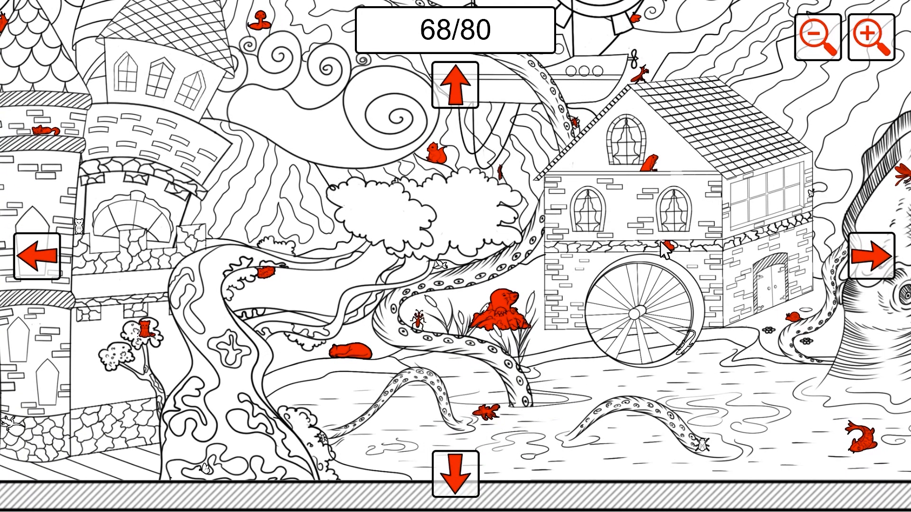
left_click(665, 250)
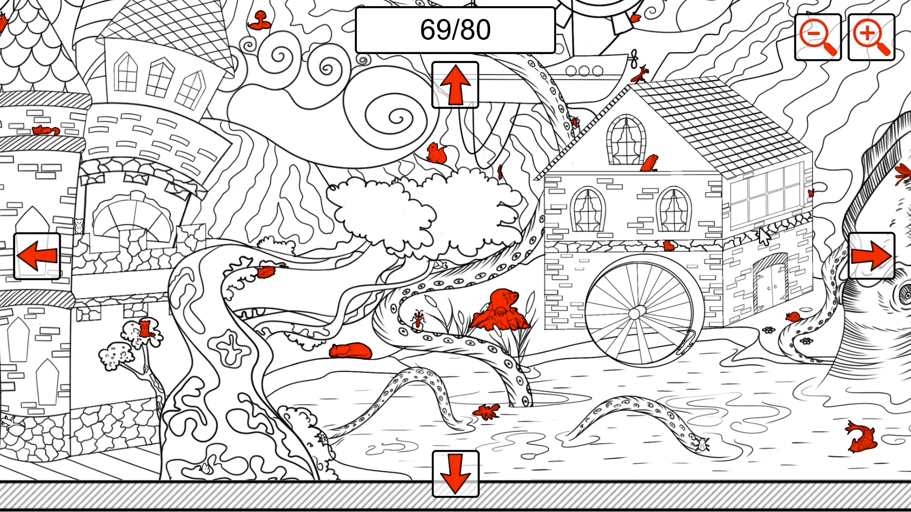
left_click(701, 447)
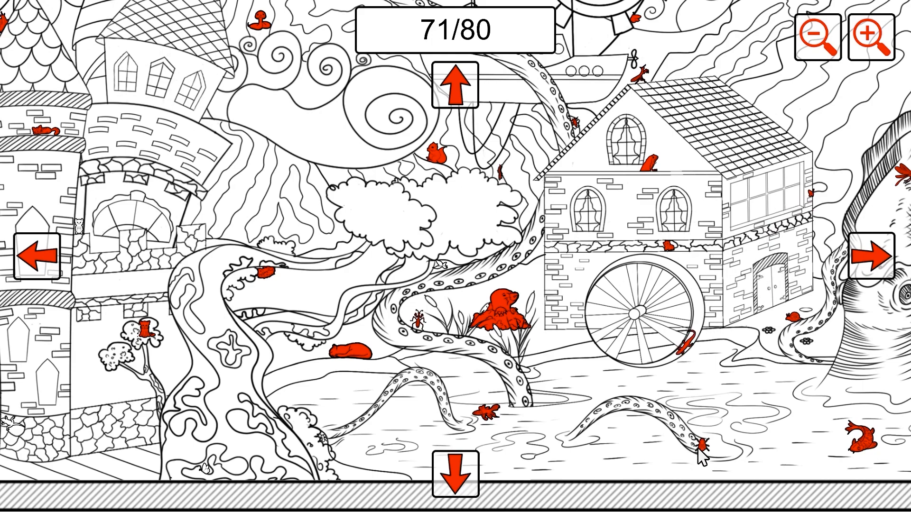
mouse_move(547, 219)
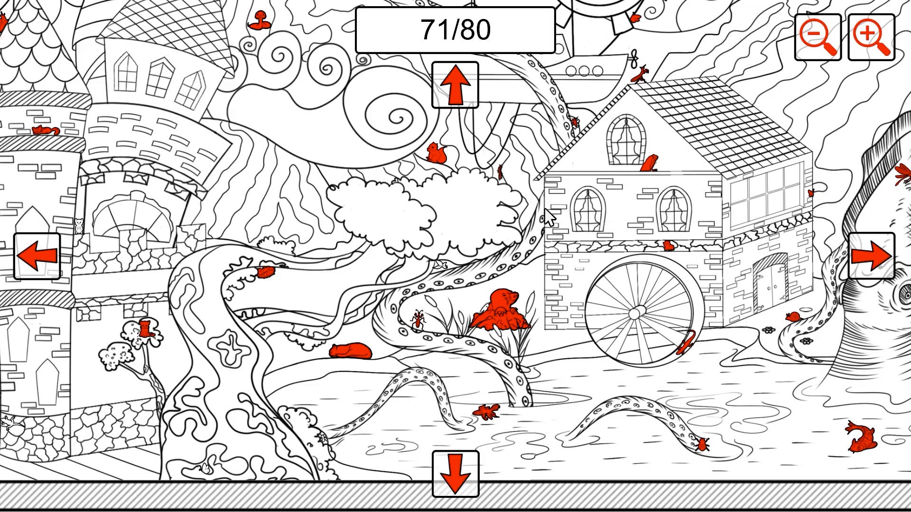
left_click(439, 264)
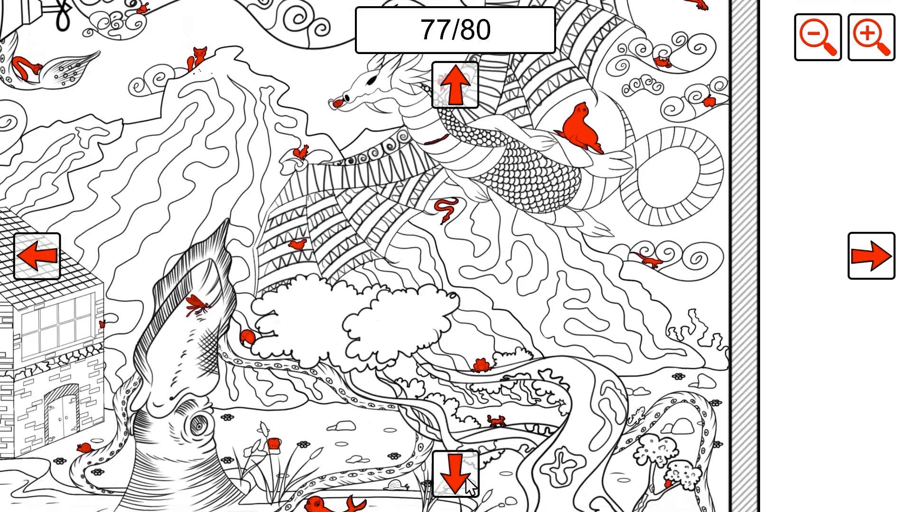
Mark the two remaining animals near the squid and pond, reaching 79 of 80, and return to the airship view
left_click(456, 481)
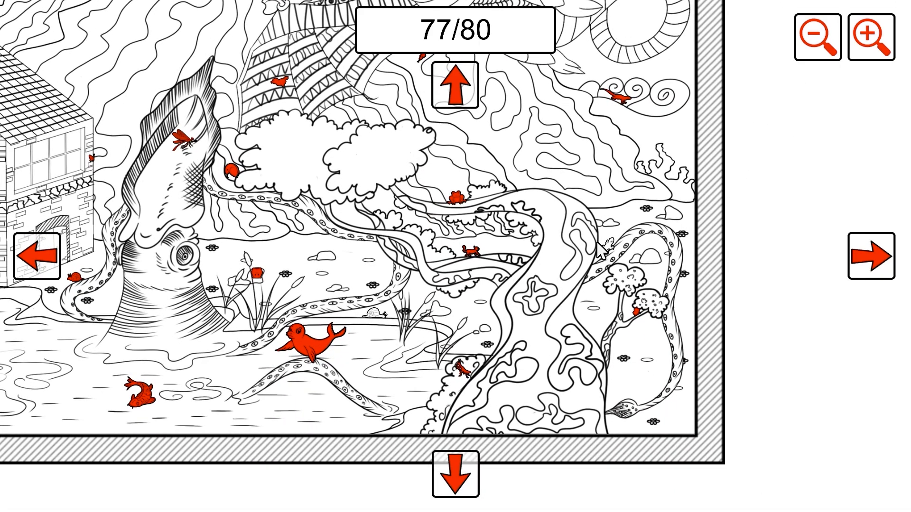
left_click(456, 481)
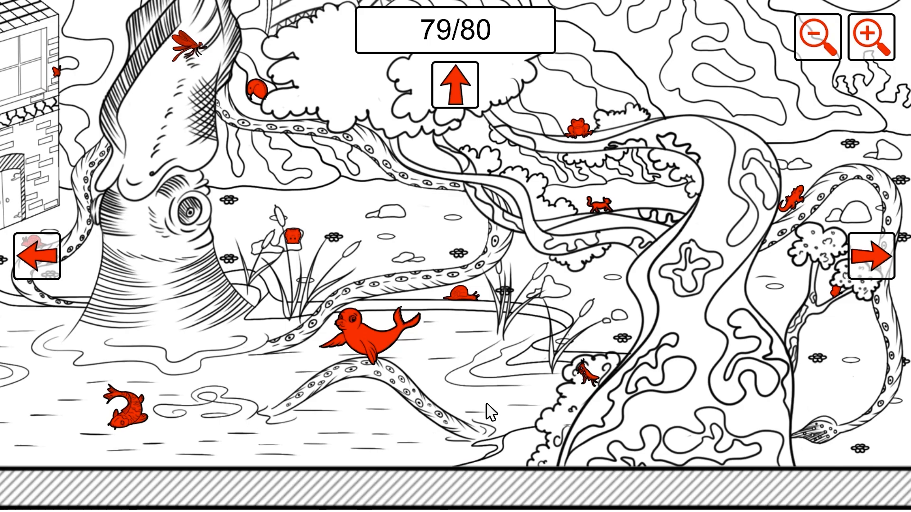
mouse_move(55, 293)
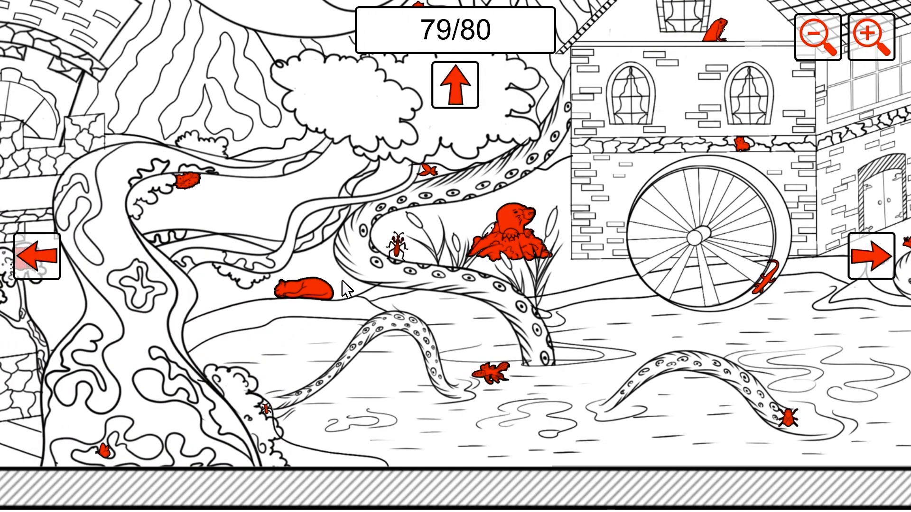
left_click(455, 89)
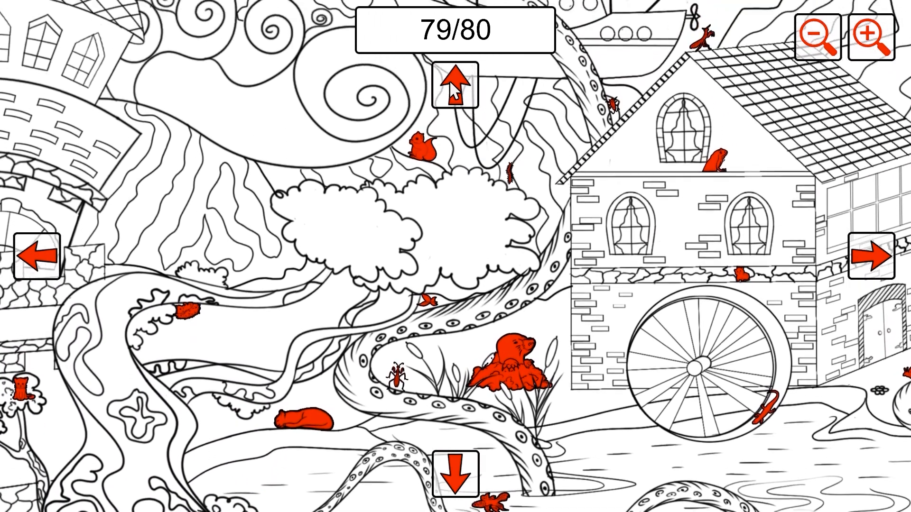
left_click(457, 88)
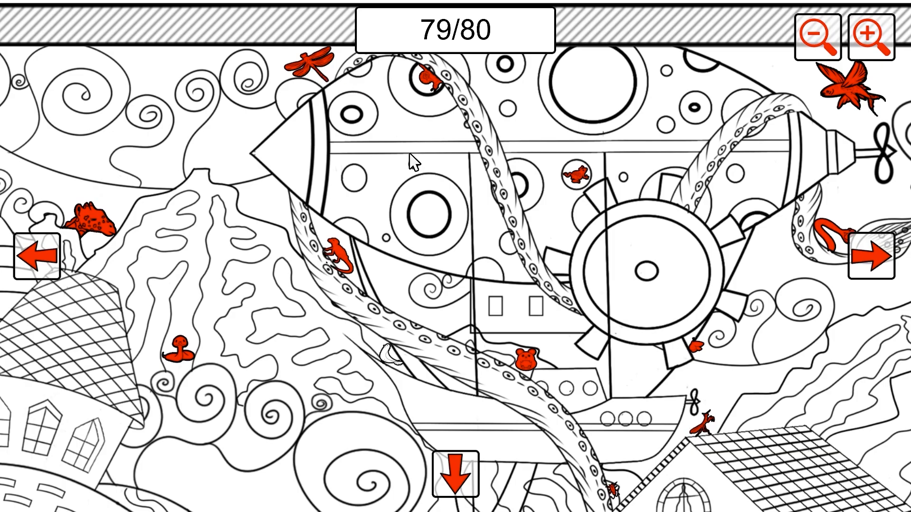
mouse_move(402, 149)
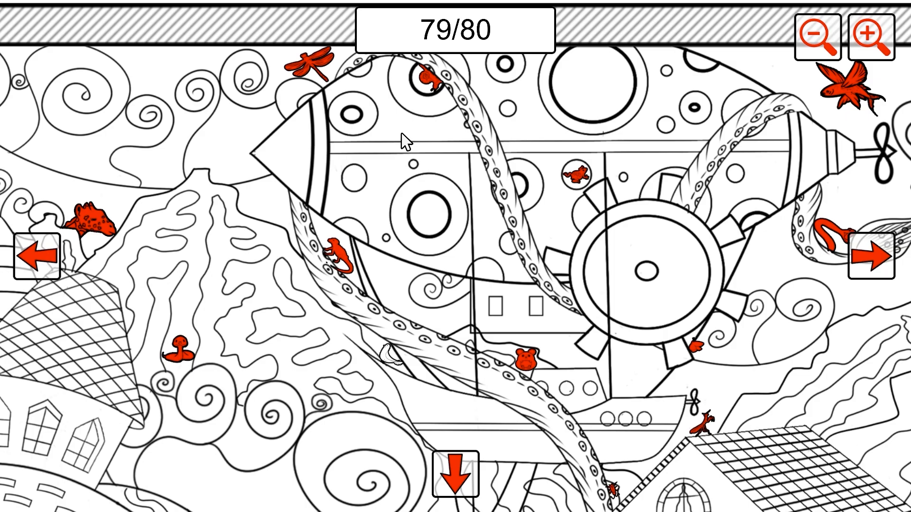
mouse_move(845, 246)
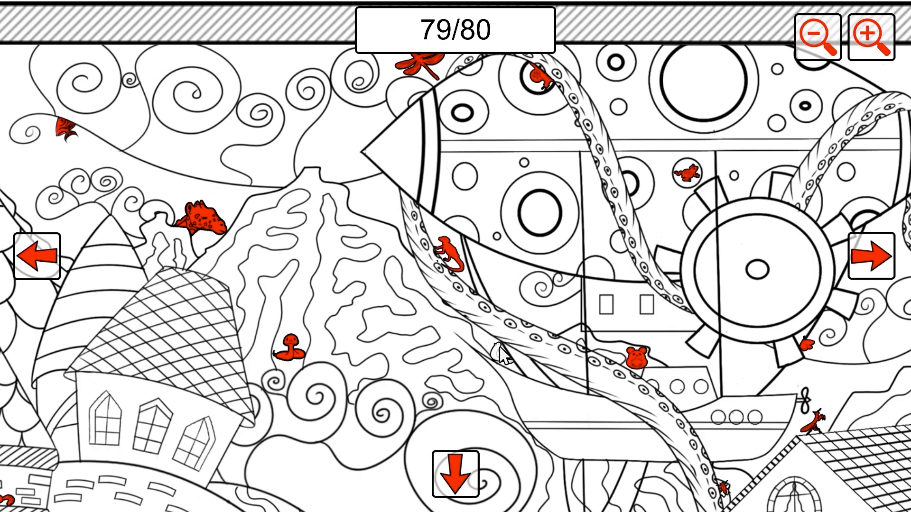
Mark the final hidden animal on the tentacle near the airship, completing the scene at 80 of 80
left_click(502, 358)
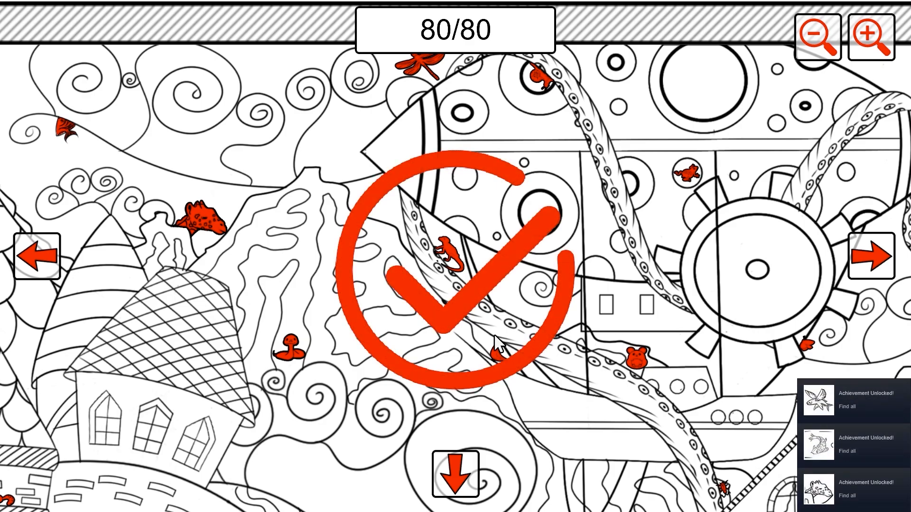
mouse_move(208, 299)
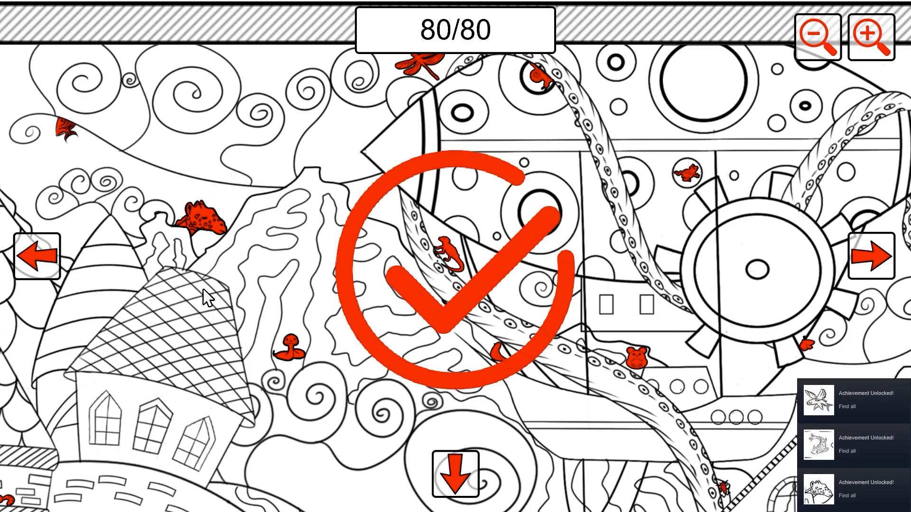